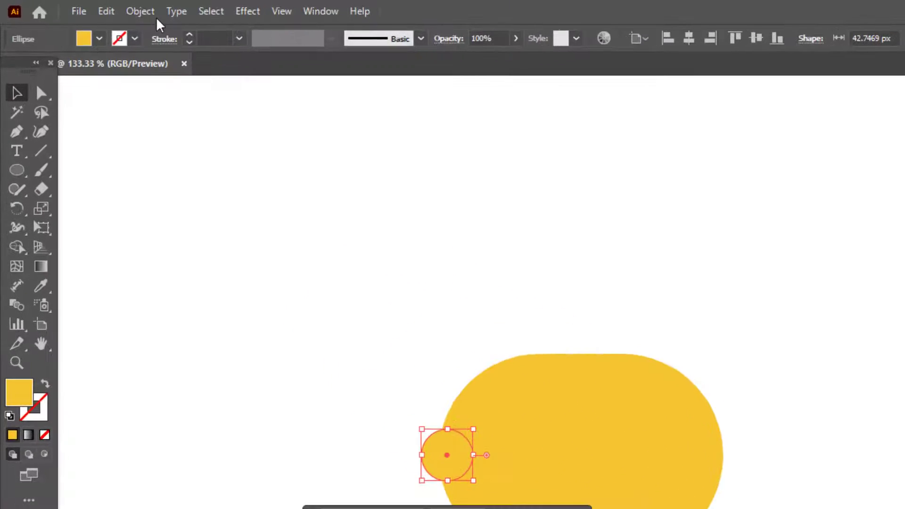
Unite the rounded yellow body and both side circles into one lemon shape
left_click(106, 10)
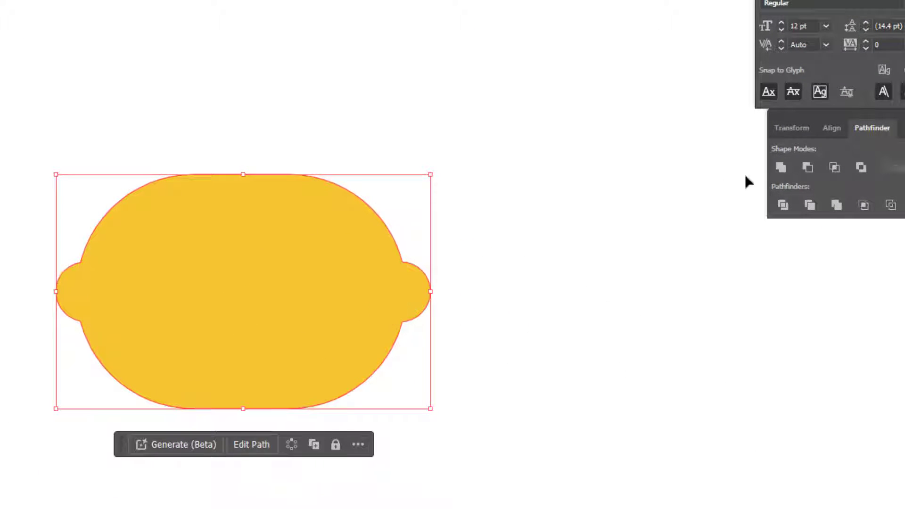
left_click(126, 10)
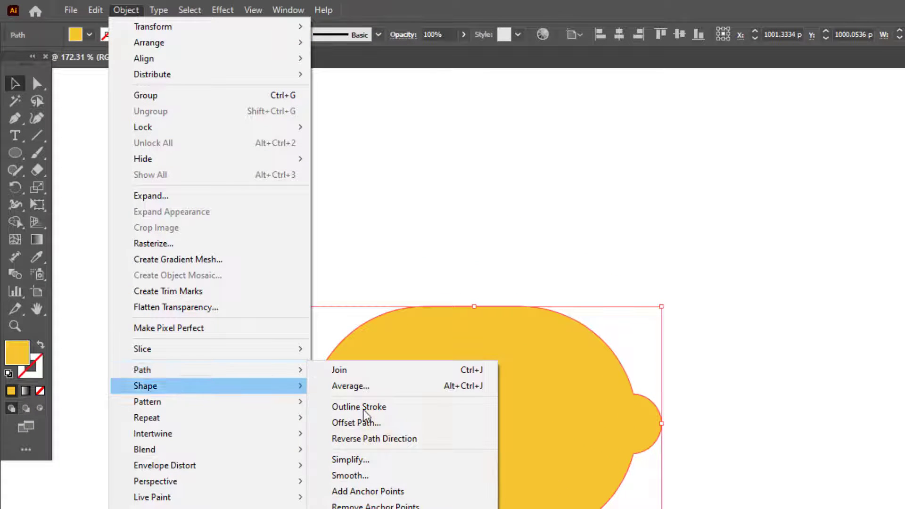
Offset the lemon path by -6 and fill the inset copy darker orange
left_click(356, 422)
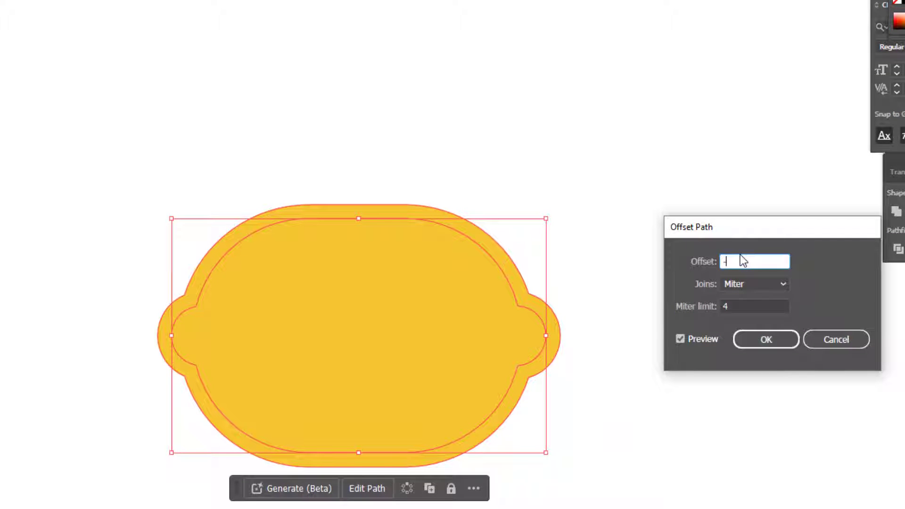
type("-6")
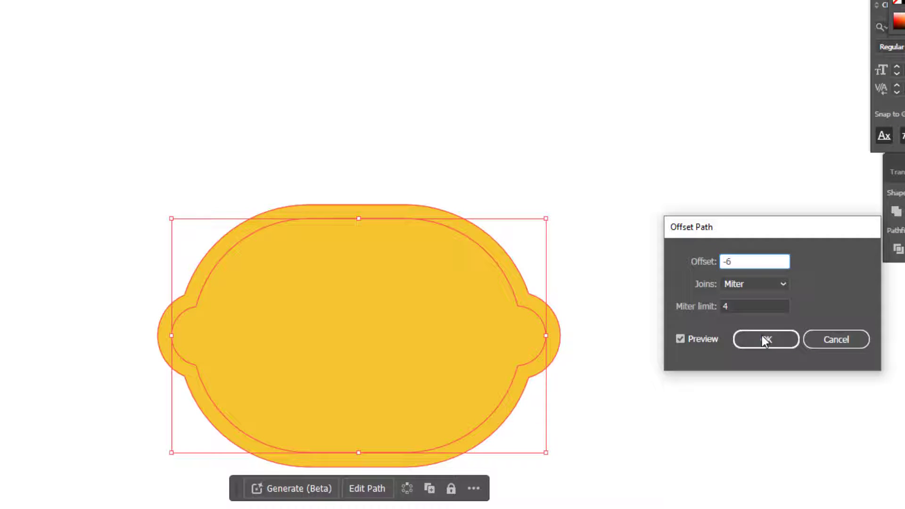
left_click(766, 339)
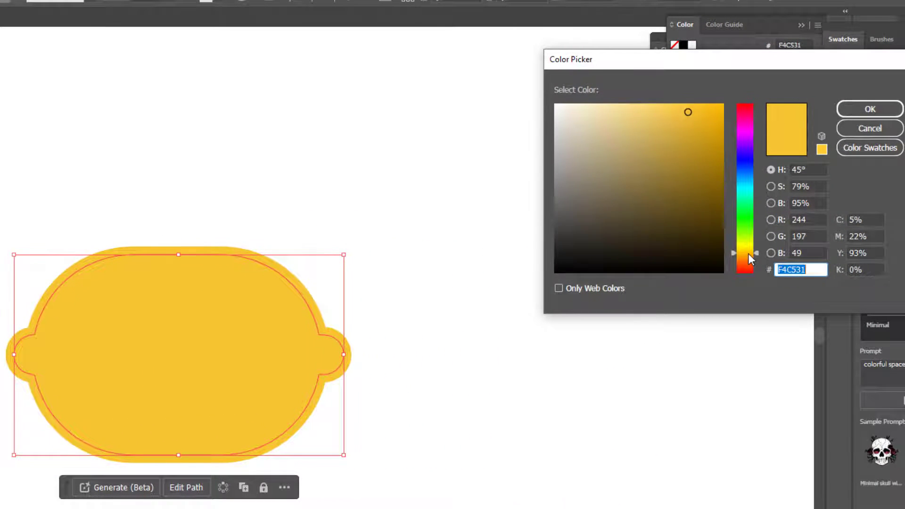
left_click(695, 113)
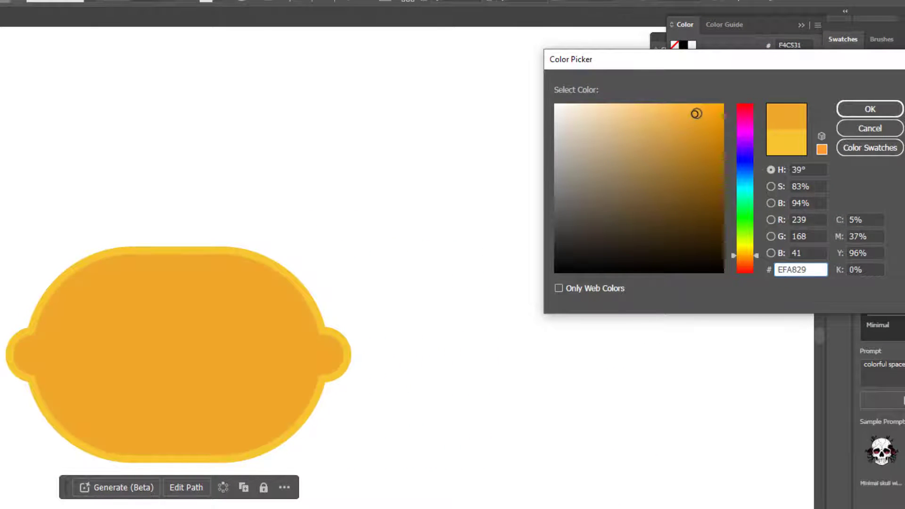
left_click(870, 109)
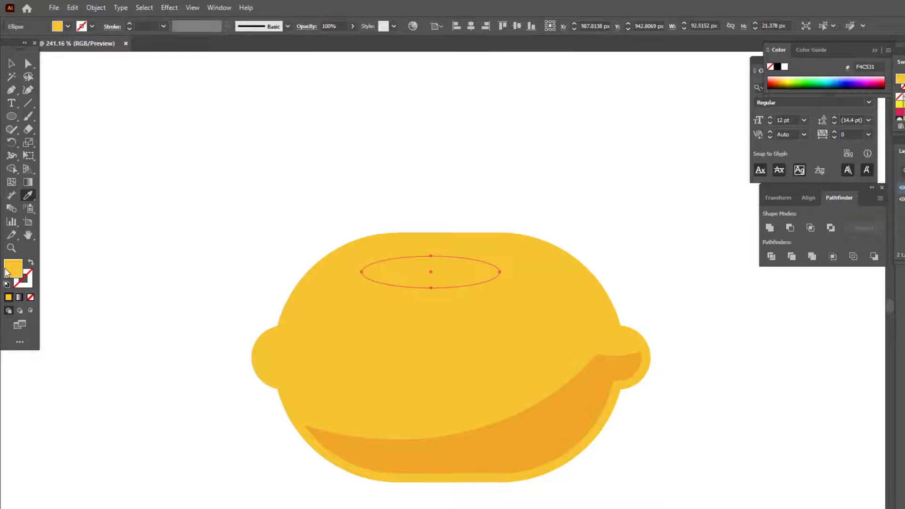
Fill the highlight ellipse near the lemon's top with pale yellow
double_click(13, 265)
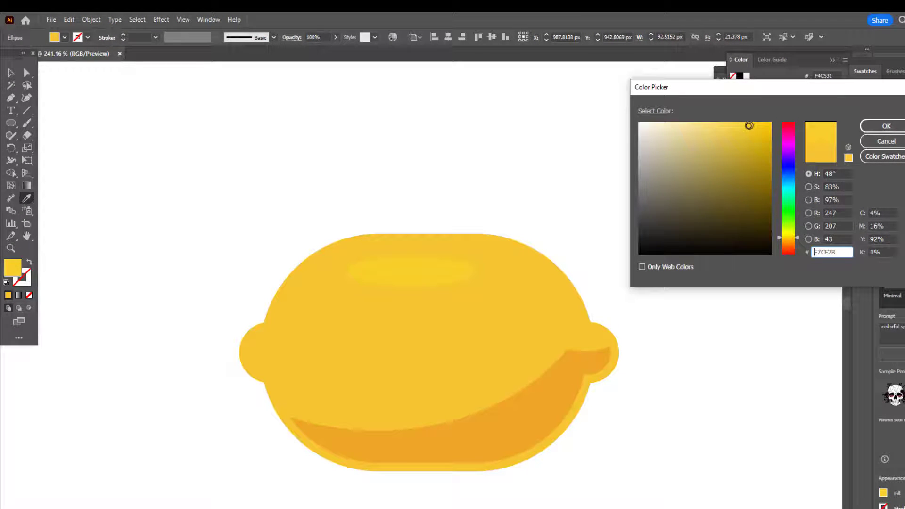
left_click(887, 126)
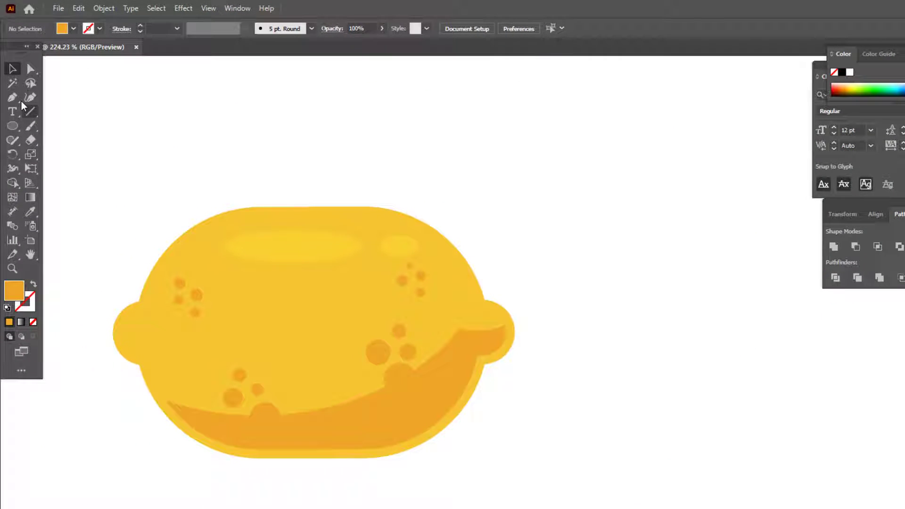
Draw the stem path and colour it dark brown
left_click(12, 97)
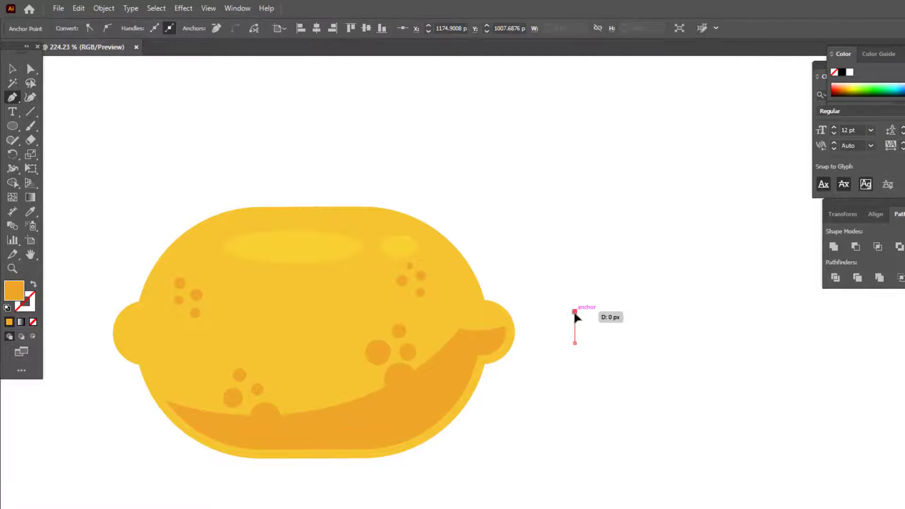
double_click(13, 270)
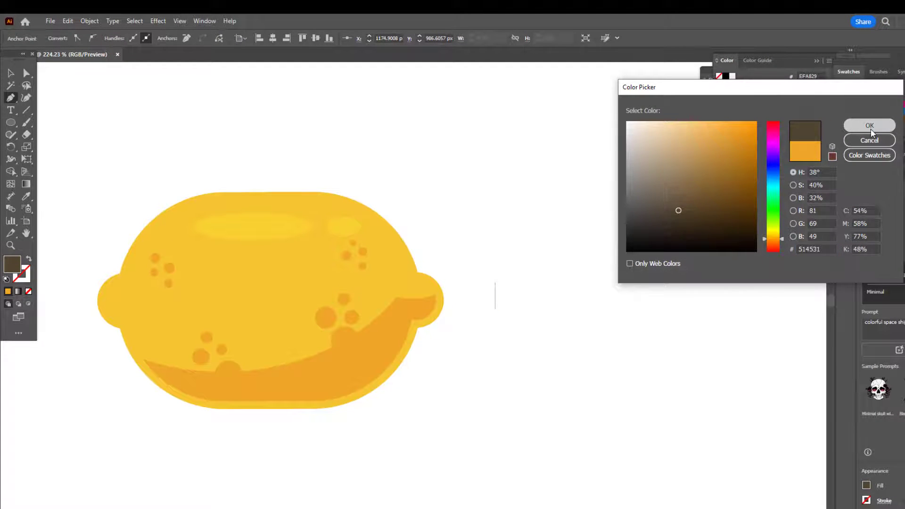
left_click(869, 125)
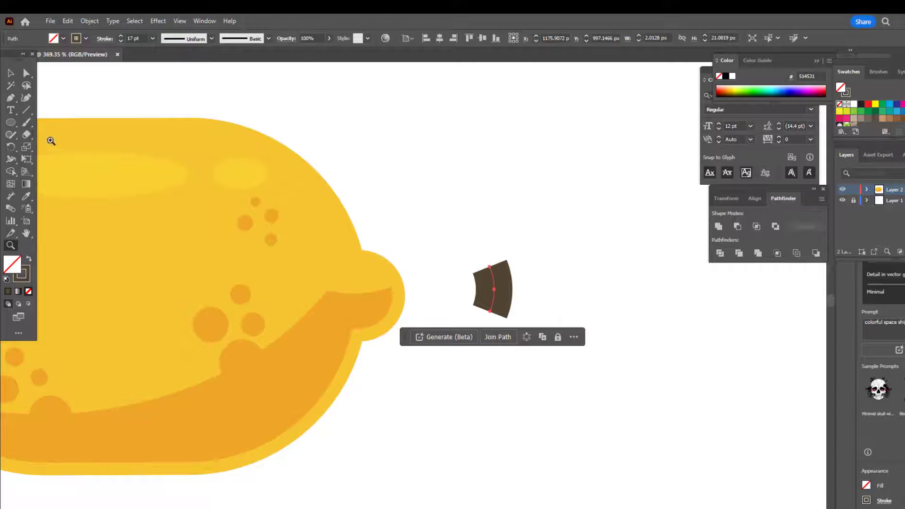
Widen the stem's top with the Width Tool and outline the stroke
left_click(497, 337)
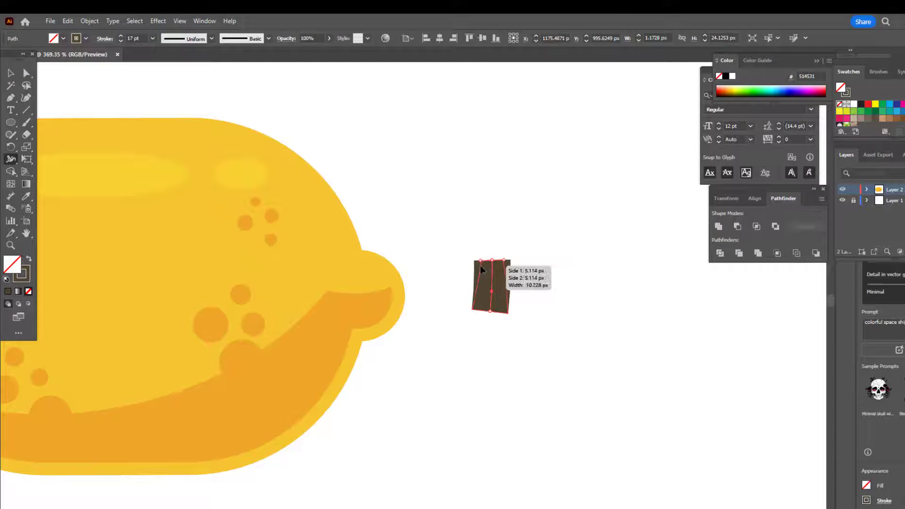
left_click(490, 287)
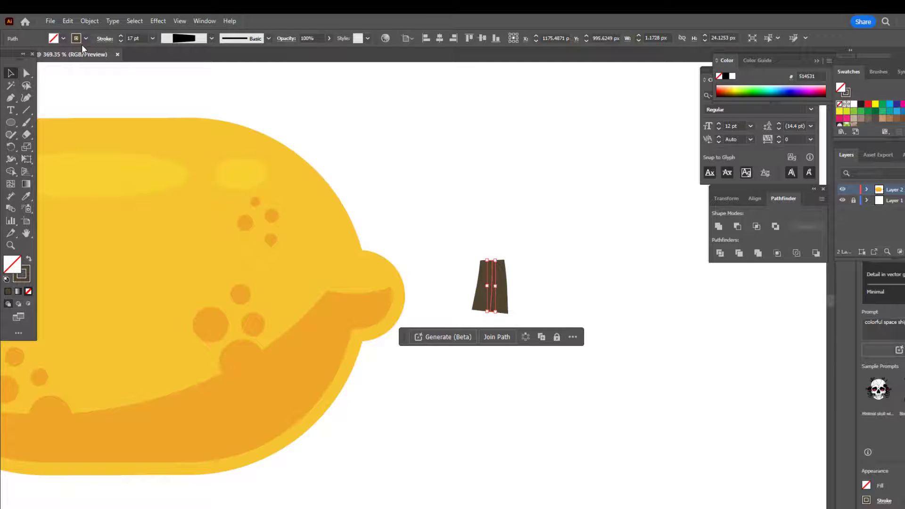
left_click(105, 38)
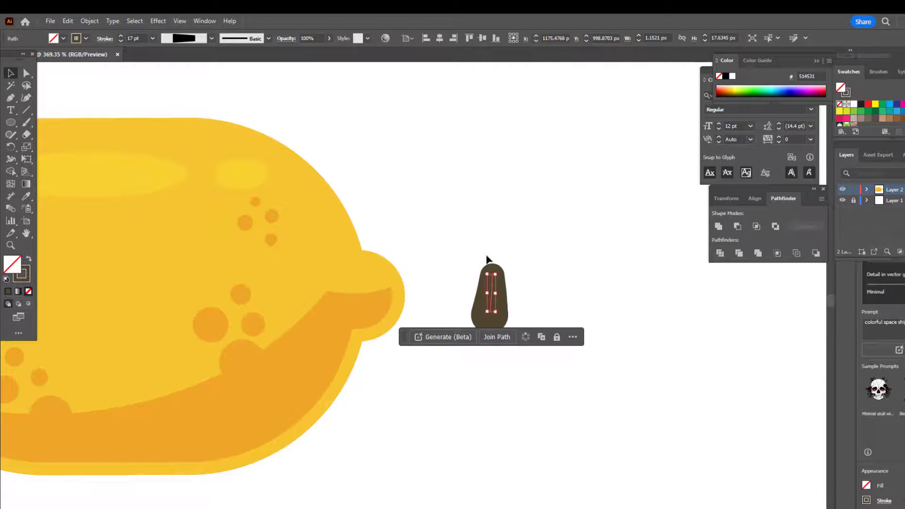
left_click(89, 20)
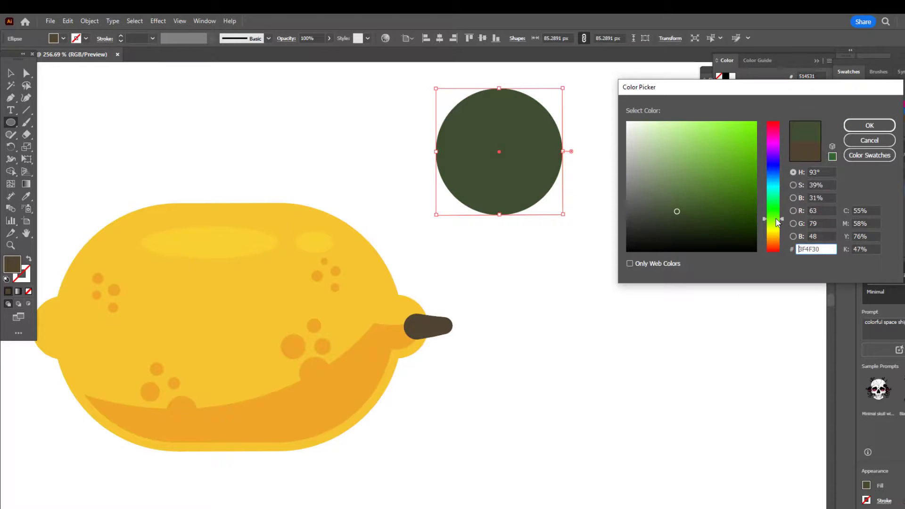
Fill the new circle with a bright green
left_click(715, 177)
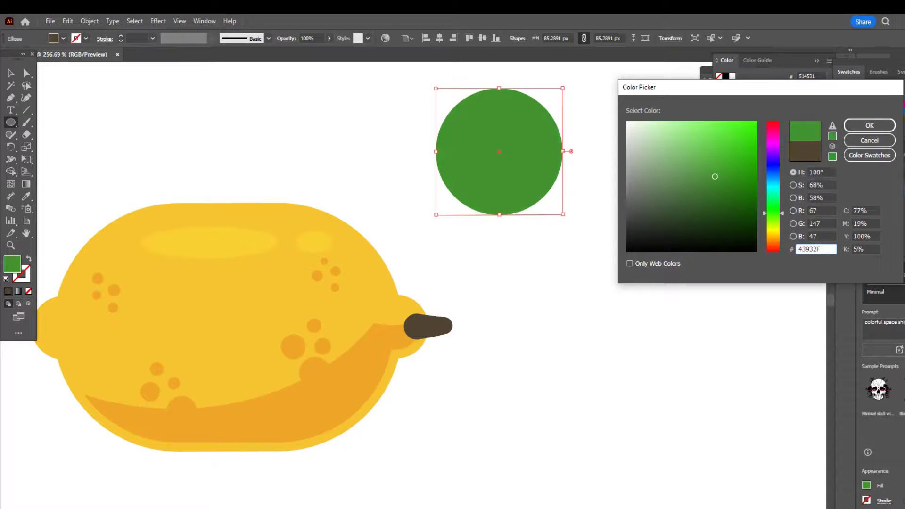
left_click(717, 165)
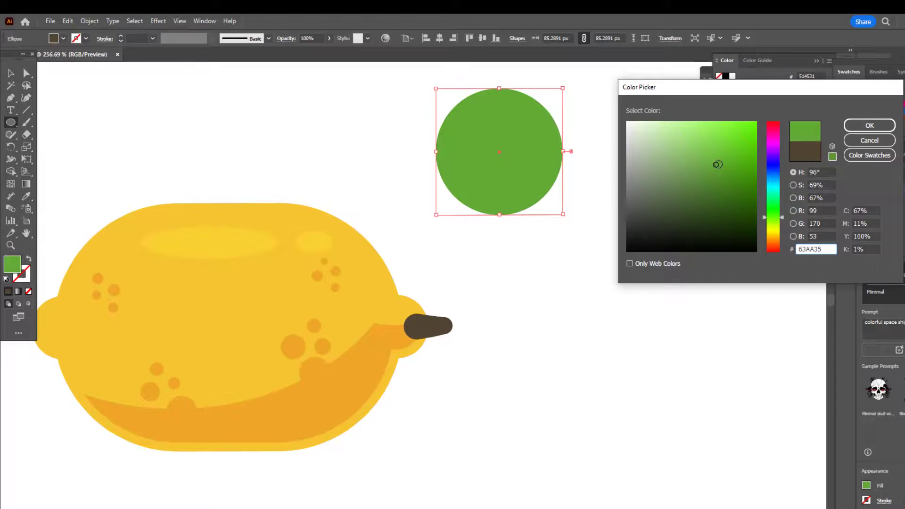
left_click(868, 125)
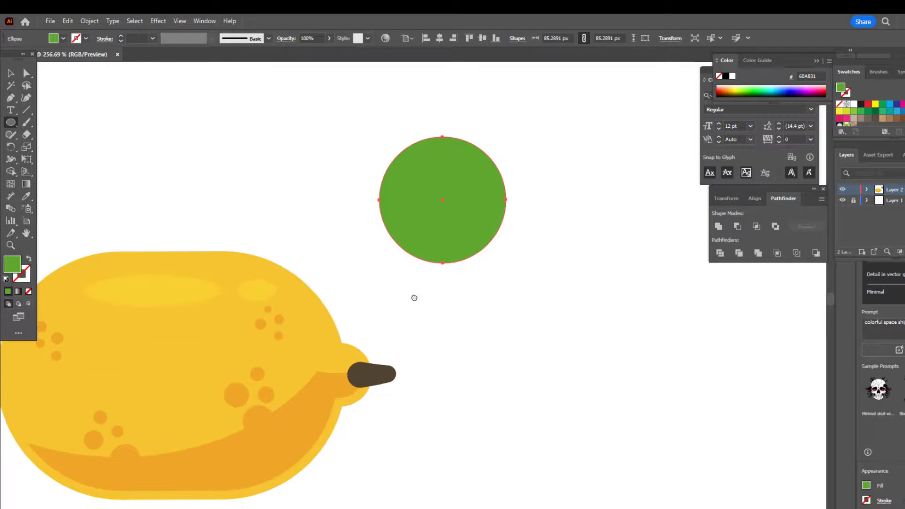
Copy the circle, recolour both olive green, and intersect them into a leaf
left_click(67, 21)
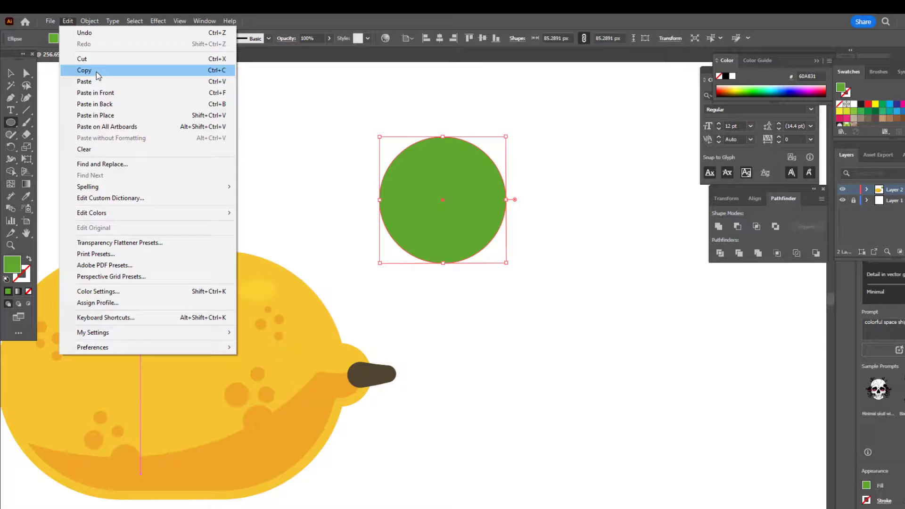
left_click(84, 70)
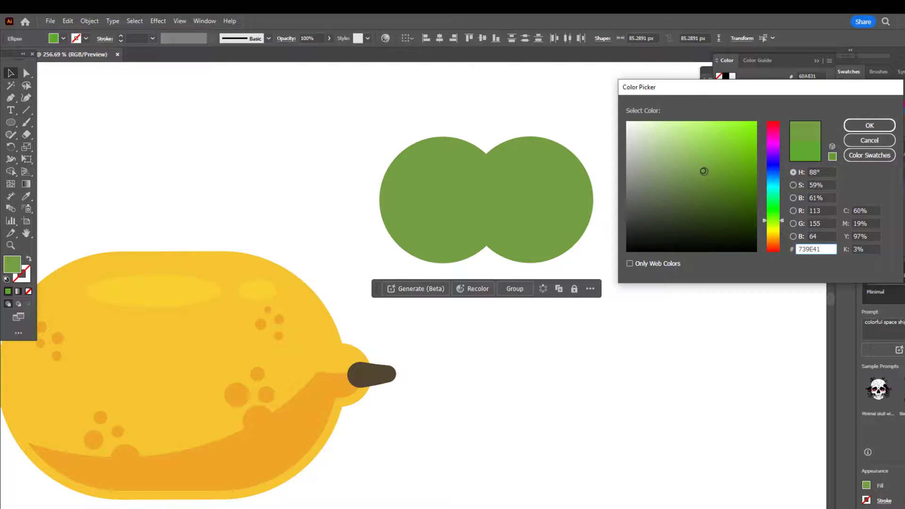
left_click(704, 172)
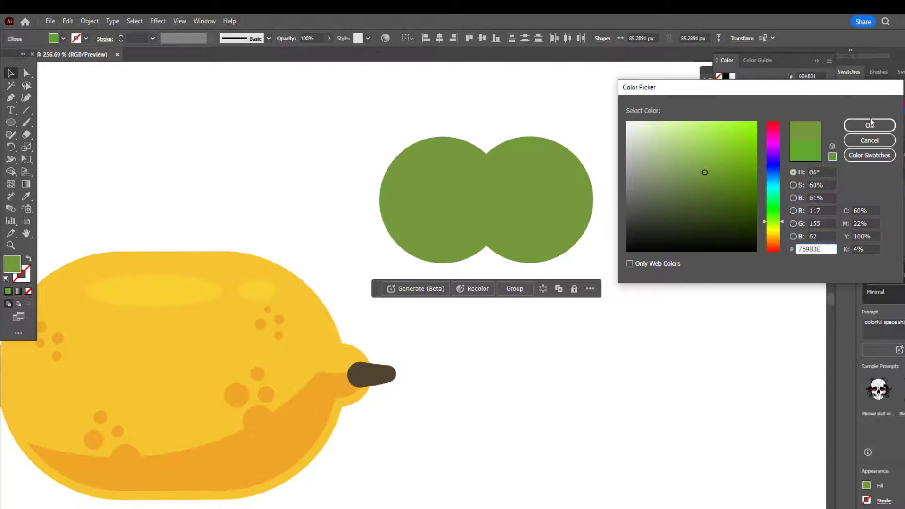
left_click(869, 126)
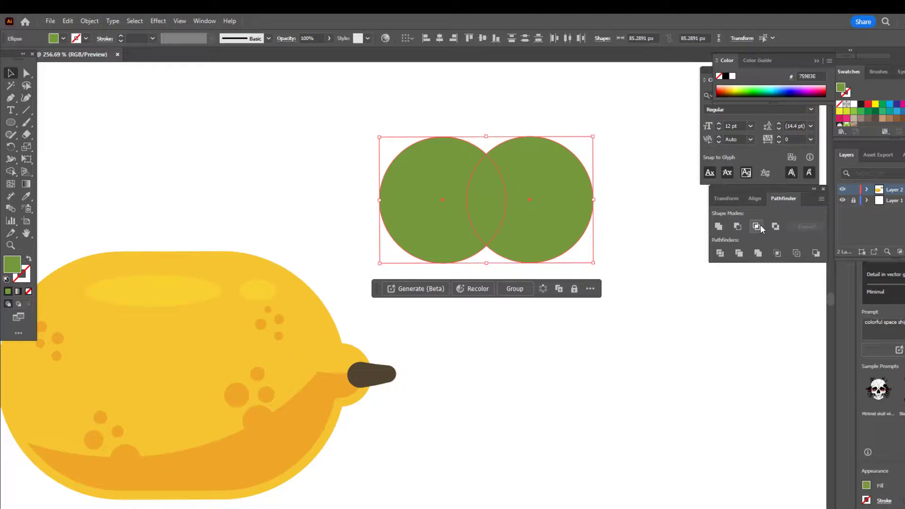
left_click(756, 226)
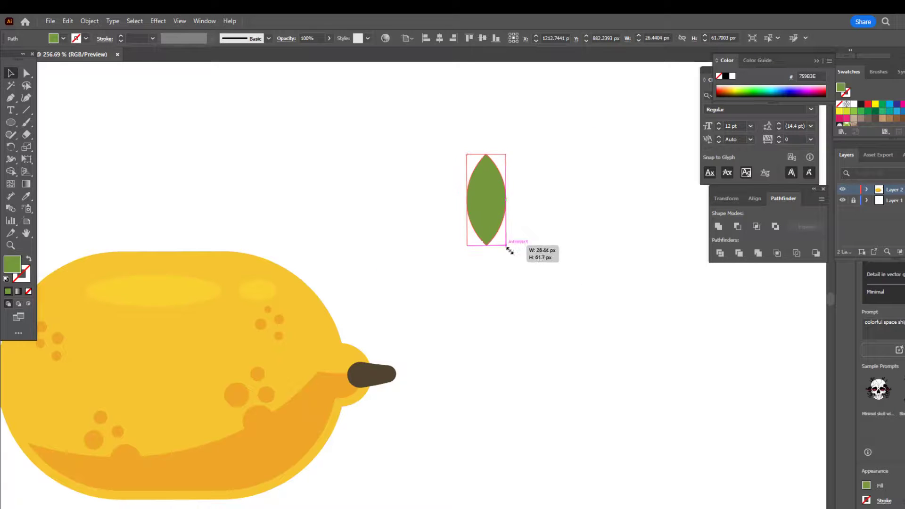